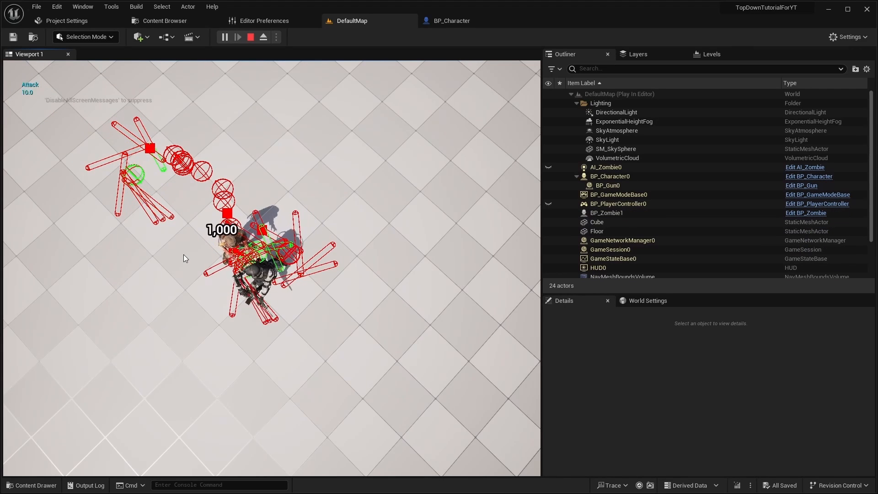
Stop the play session and browse to Content > _Game > Blueprints > Character.
{"action": "left_click", "coordinate": [250, 37]}
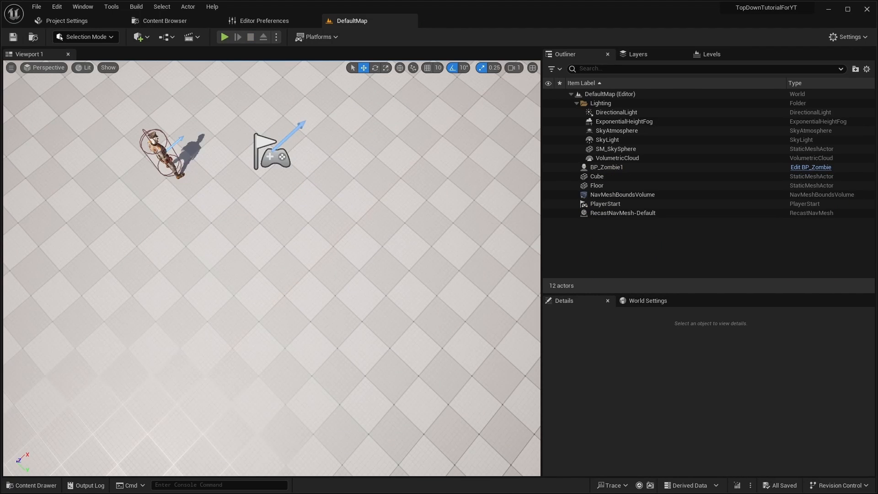
{"action": "left_click", "coordinate": [31, 485]}
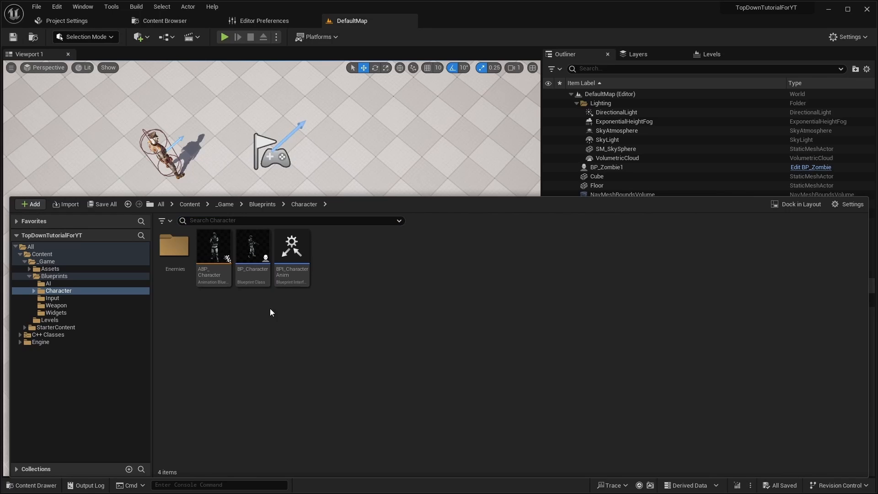
Add an Arrow component named MeleeActivationPoint to BP_Character and move it forward on X.
{"action": "double_click", "coordinate": [253, 246]}
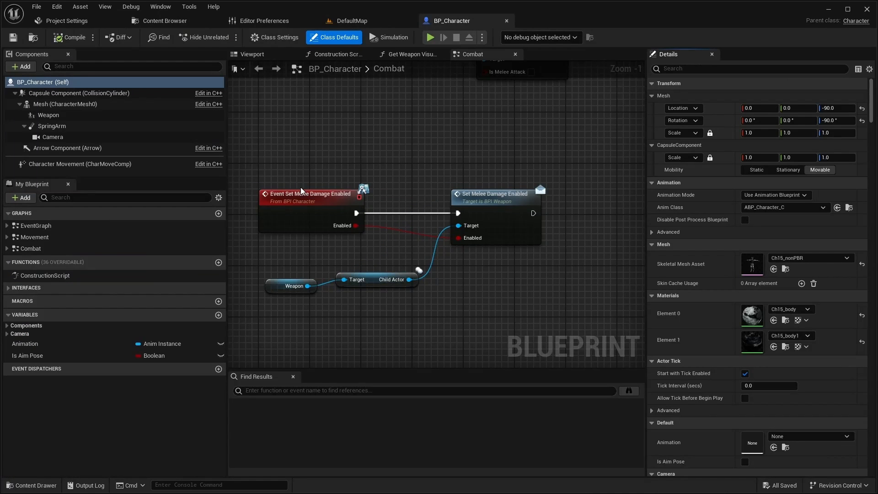
{"action": "left_click", "coordinate": [253, 54]}
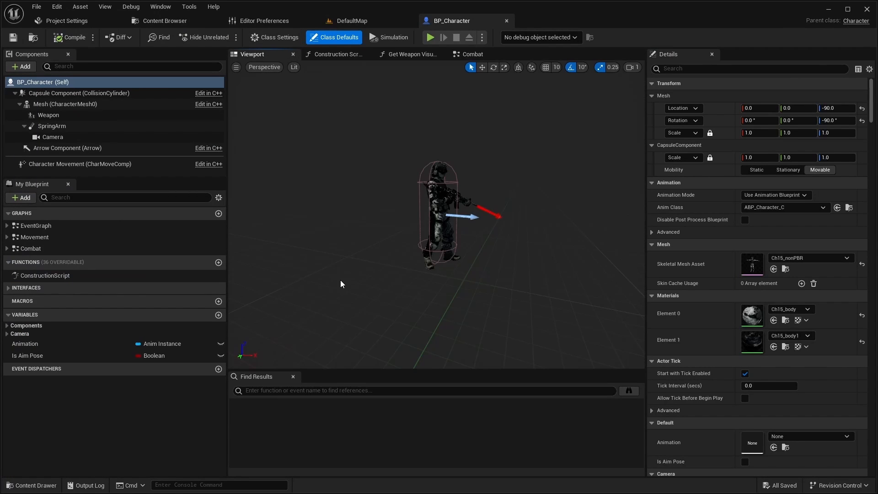
{"action": "left_click", "coordinate": [21, 66]}
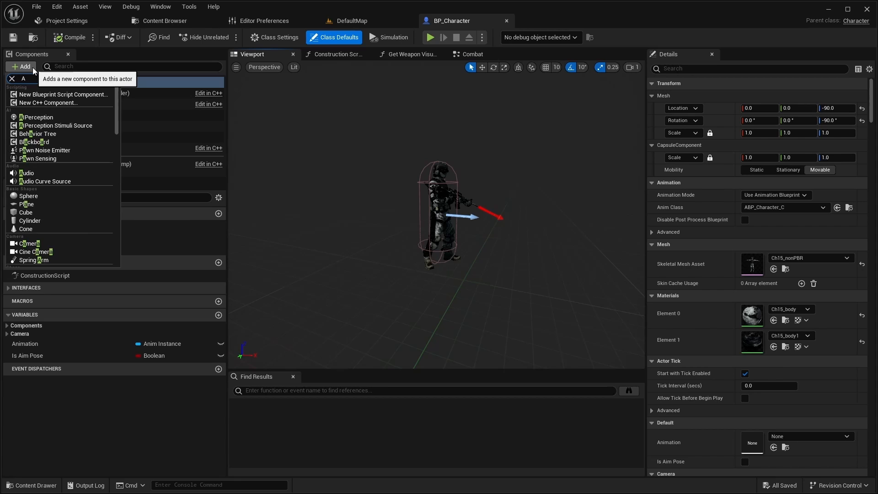
{"action": "type", "text": "Arro"}
{"action": "type", "text": "MeleeActivationPoint"}
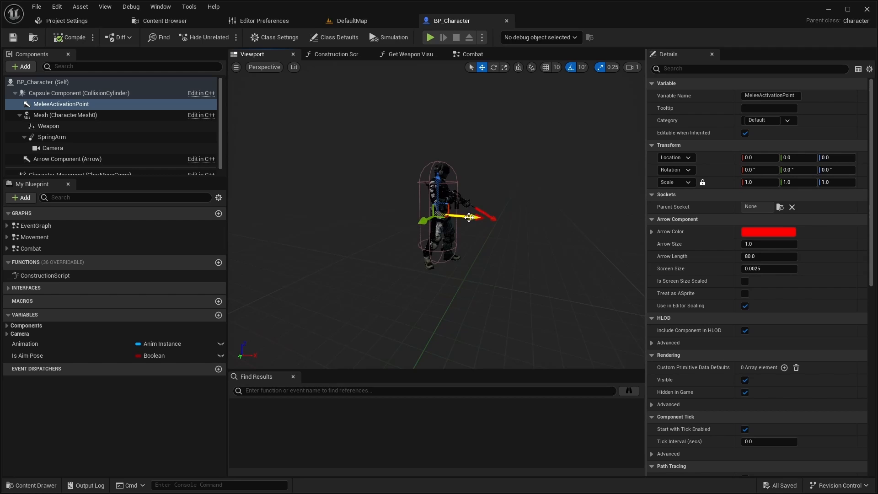
{"action": "left_click_drag", "start_coordinate": [470, 218], "coordinate": [512, 224]}
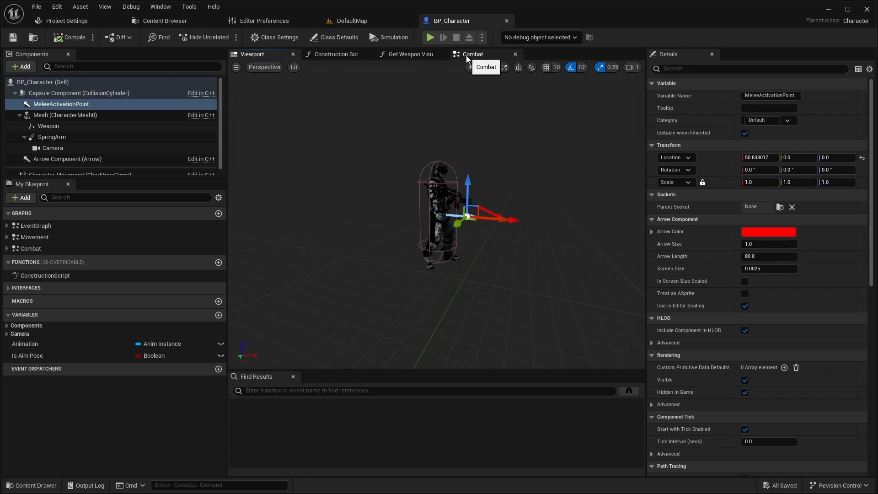
Create a ProcessAttack custom event in the Combat graph wired to the aim-pose Branch.
{"action": "left_click", "coordinate": [472, 54]}
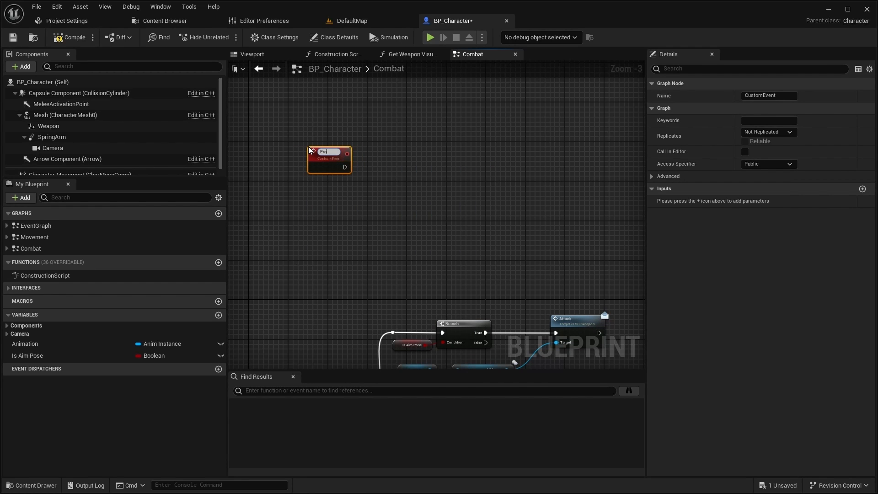
{"action": "type", "text": "ProcessAttack"}
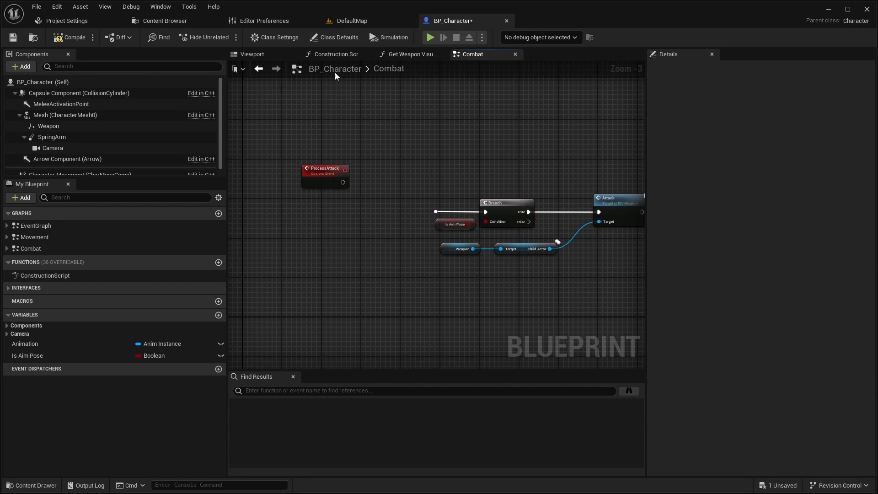
{"action": "mouse_move", "coordinate": [327, 69]}
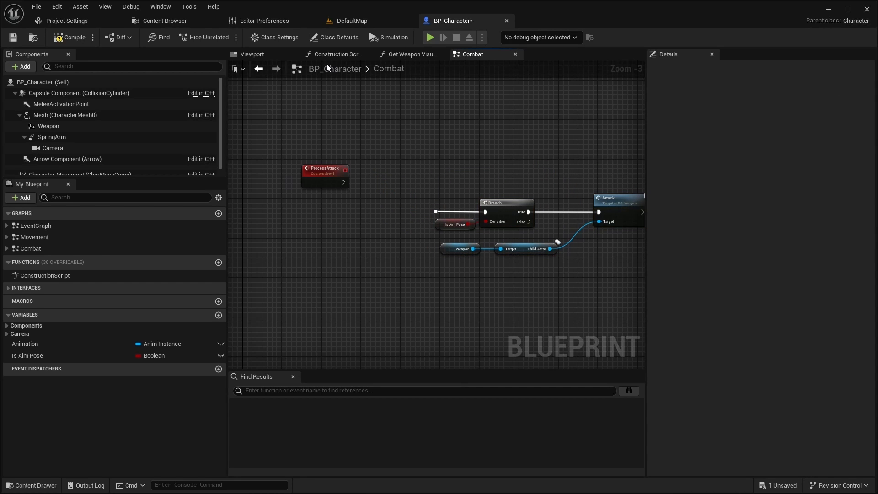
{"action": "mouse_move", "coordinate": [309, 102]}
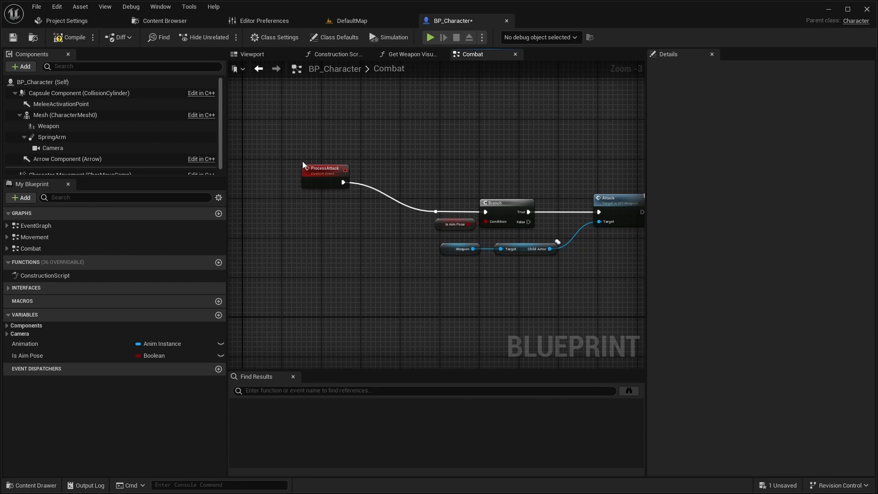
Chain a Sequence and a Do Once gate after ProcessAttack, with Completed feeding a second Sequence.
{"action": "left_click_drag", "start_coordinate": [325, 170], "coordinate": [256, 201]}
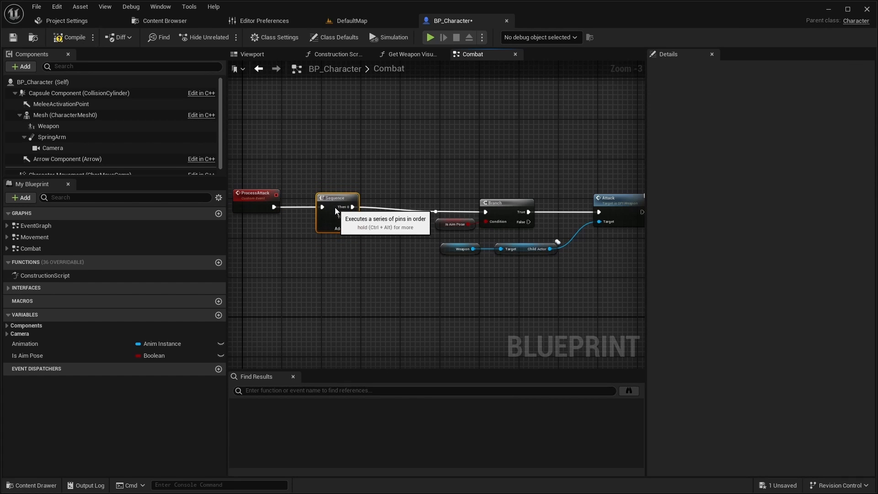
{"action": "left_click", "coordinate": [340, 228]}
{"action": "type", "text": "Do Once"}
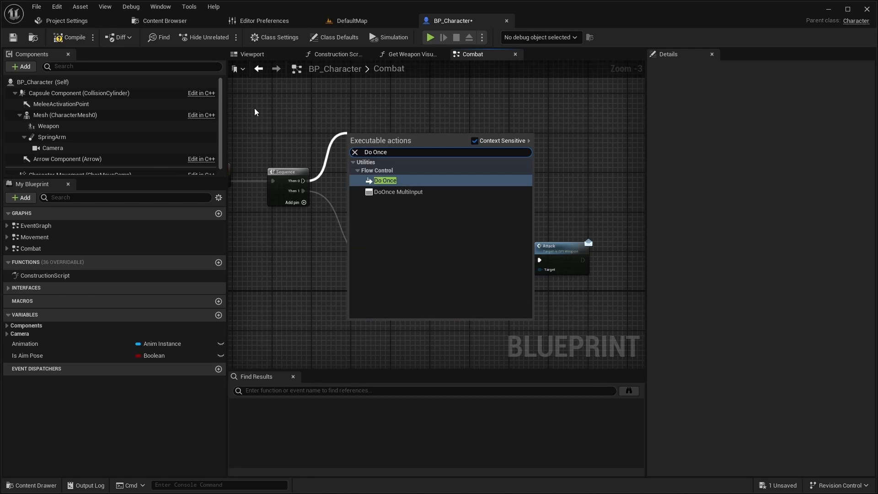
{"action": "left_click", "coordinate": [385, 181]}
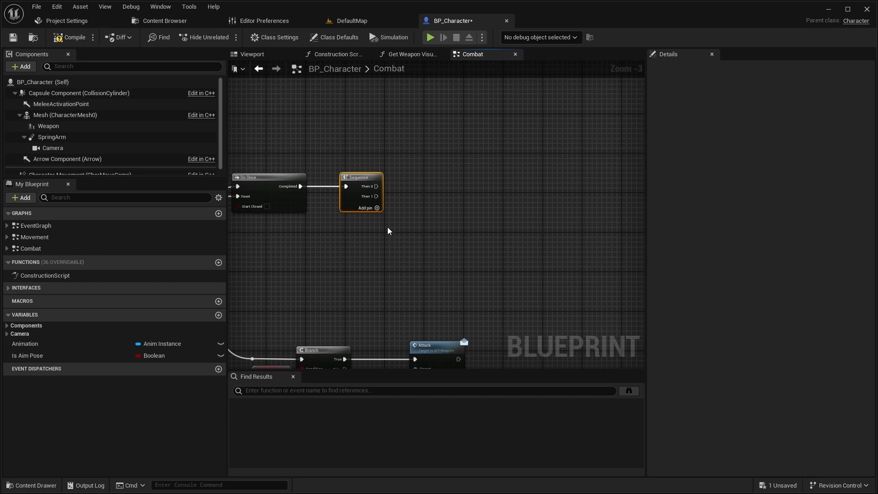
{"action": "mouse_move", "coordinate": [371, 218]}
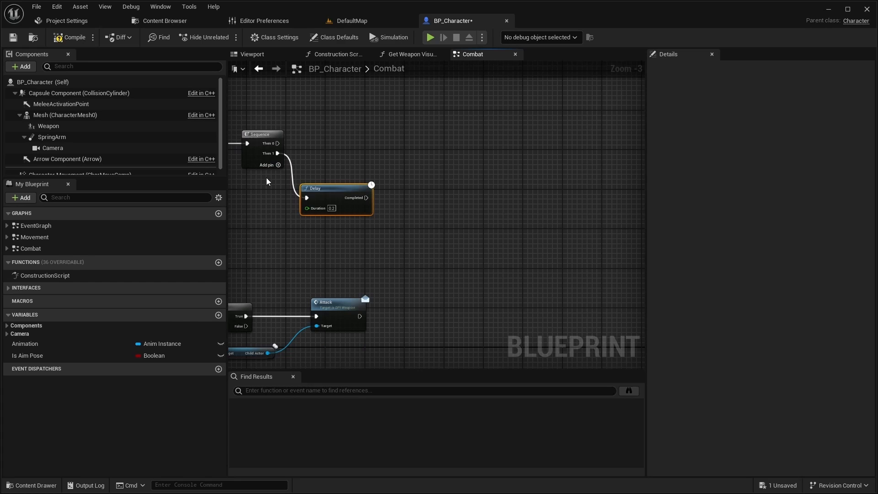
{"action": "mouse_move", "coordinate": [246, 89]}
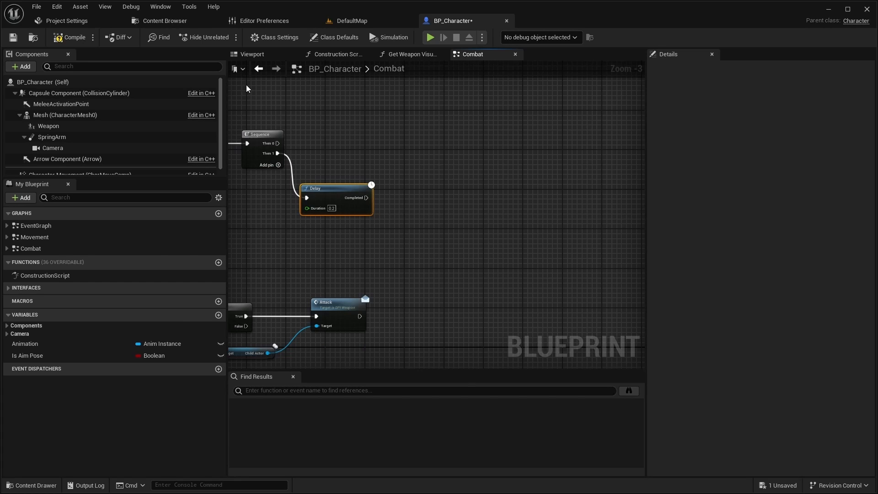
{"action": "mouse_move", "coordinate": [303, 185]}
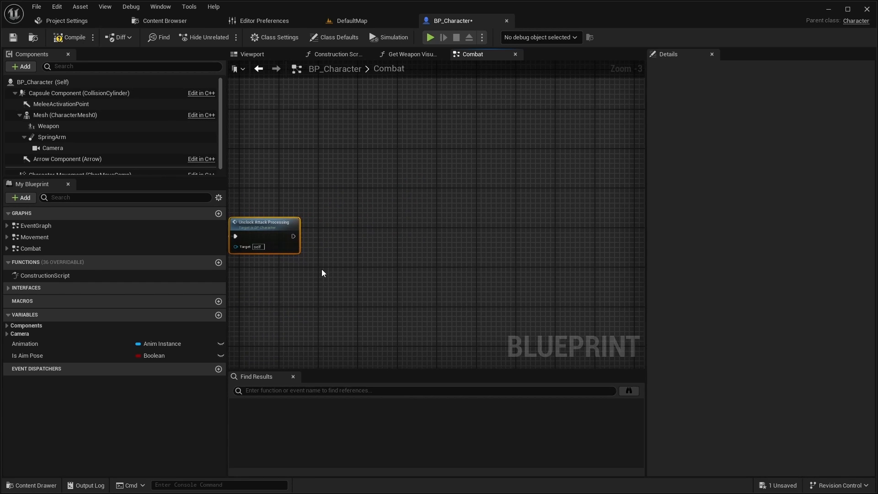
Add the IA melee input condition and feed the AND result into a new Branch.
{"action": "type", "text": "IA"}
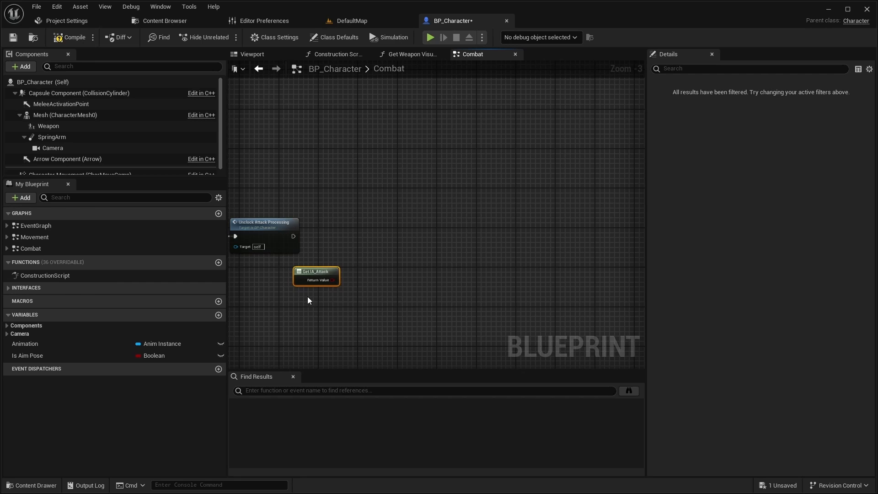
{"action": "type", "text": "IA_ME"}
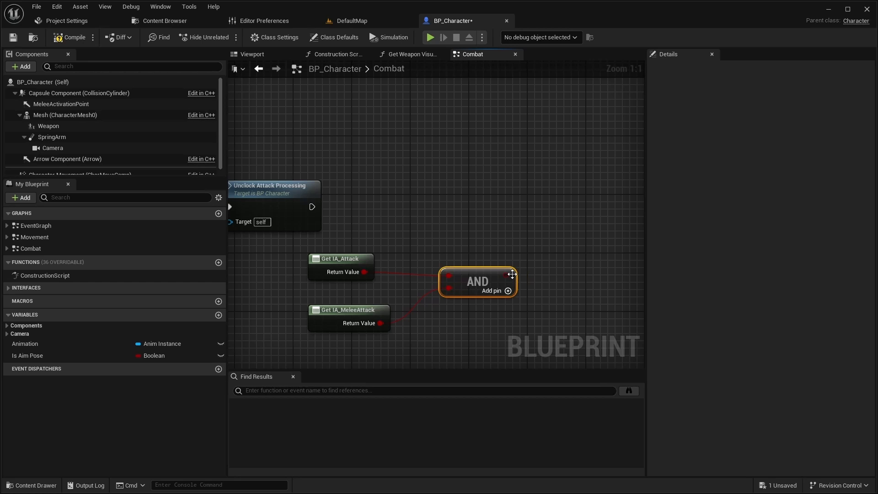
{"action": "left_click_drag", "start_coordinate": [312, 206], "coordinate": [557, 214]}
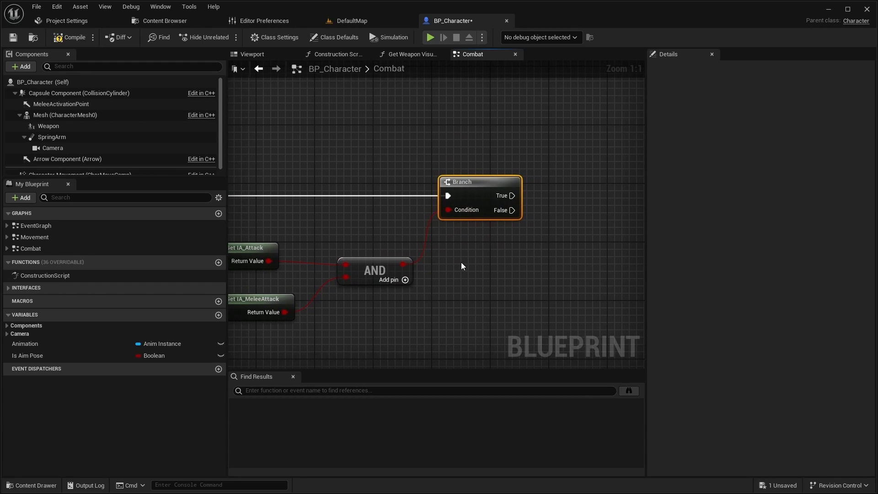
{"action": "mouse_move", "coordinate": [469, 158]}
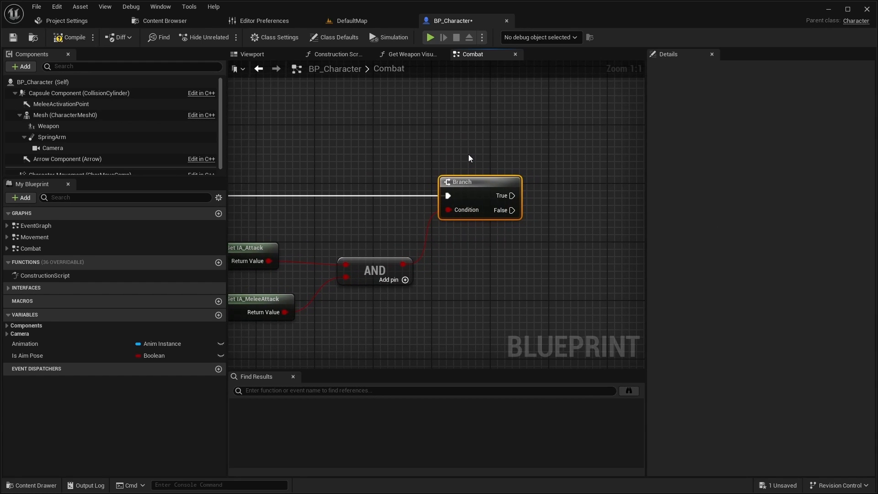
{"action": "mouse_move", "coordinate": [404, 209]}
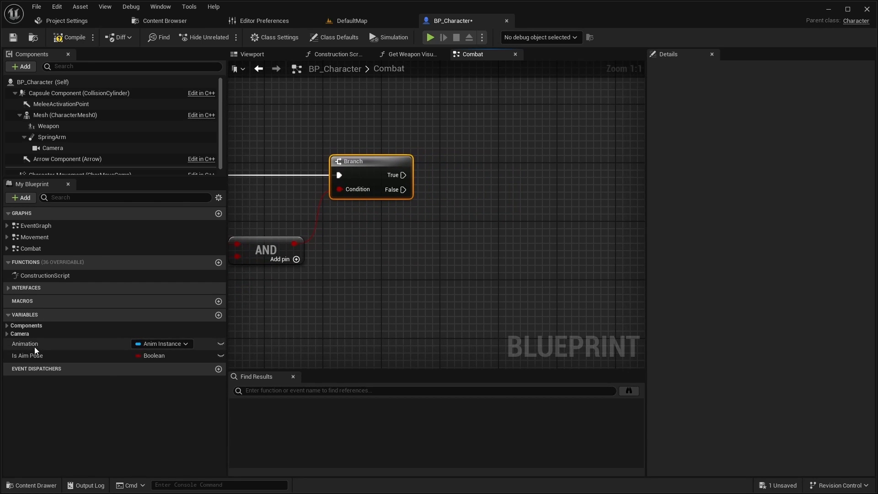
Send Toggle Melee (Message) to the Animation instance from the Branch False output.
{"action": "left_click_drag", "start_coordinate": [25, 343], "coordinate": [396, 237]}
{"action": "type", "text": "Toggle"}
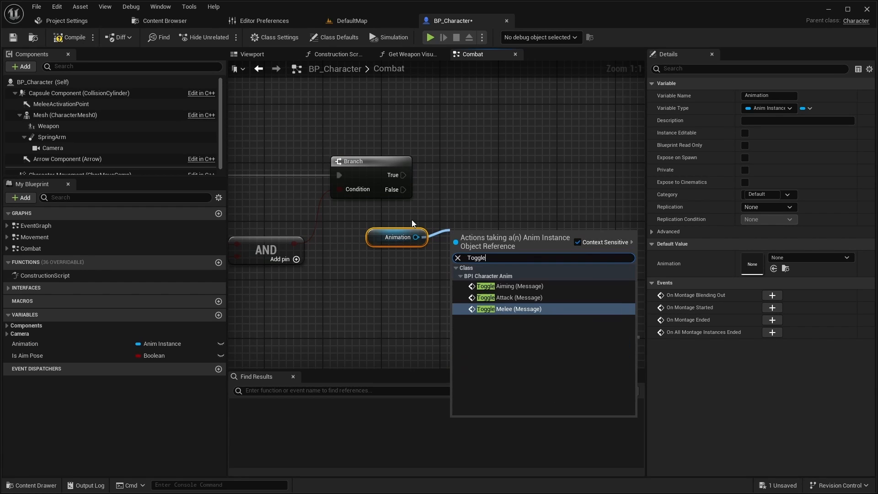
{"action": "left_click", "coordinate": [509, 309]}
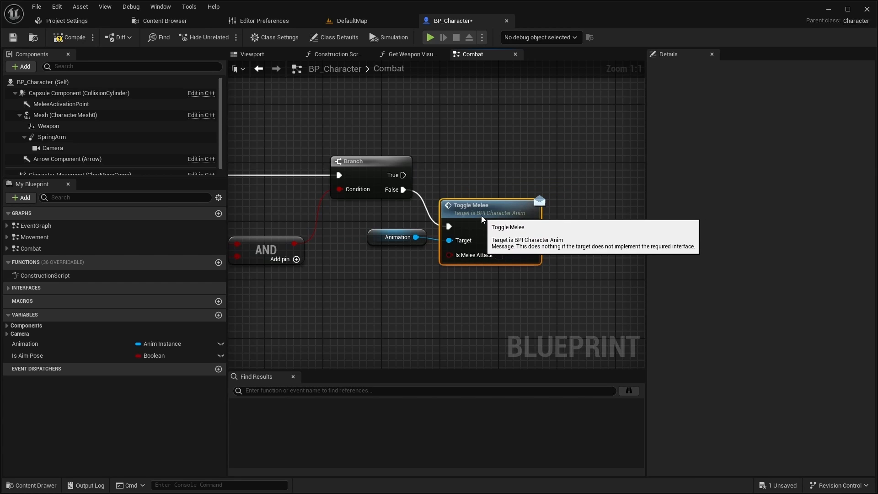
{"action": "scroll", "scroll_direction": "down", "scroll_amount": 3}
{"action": "type", "text": "EnableMeleeIfNeed"}
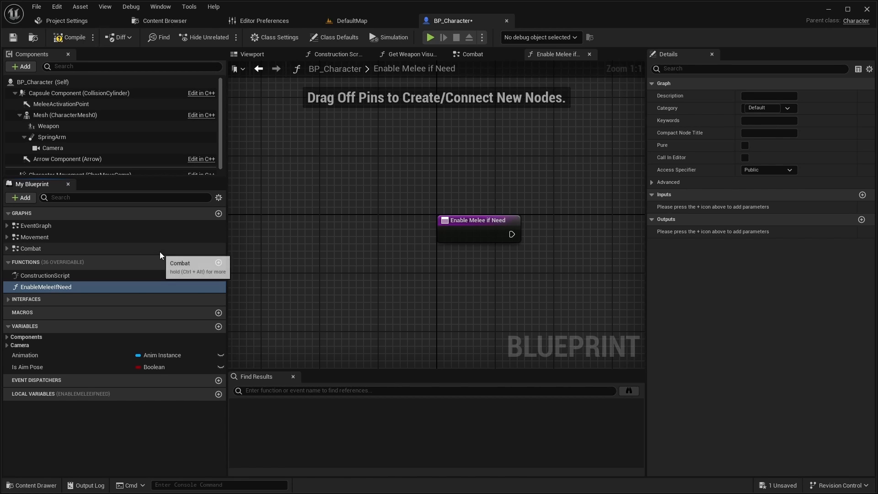
Reposition the EnableMeleeIfNeed entry node to the left and save BP_Character.
{"action": "left_click_drag", "start_coordinate": [478, 220], "coordinate": [346, 195]}
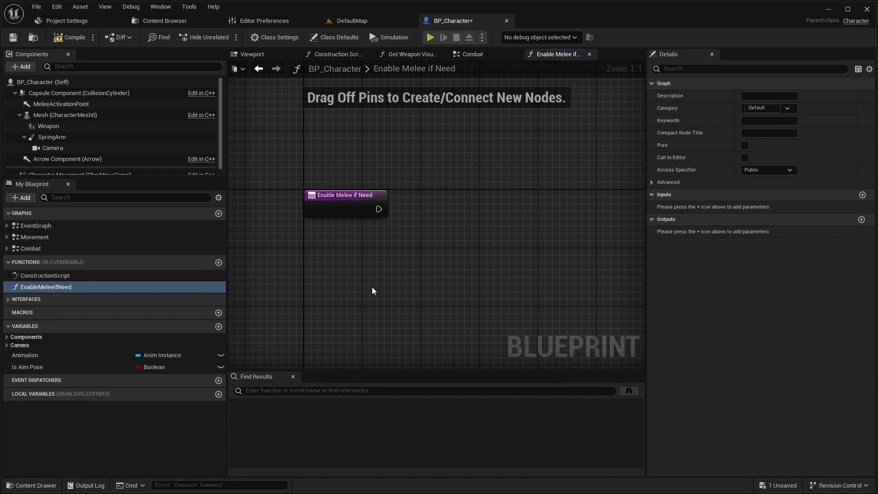
{"action": "mouse_move", "coordinate": [436, 51]}
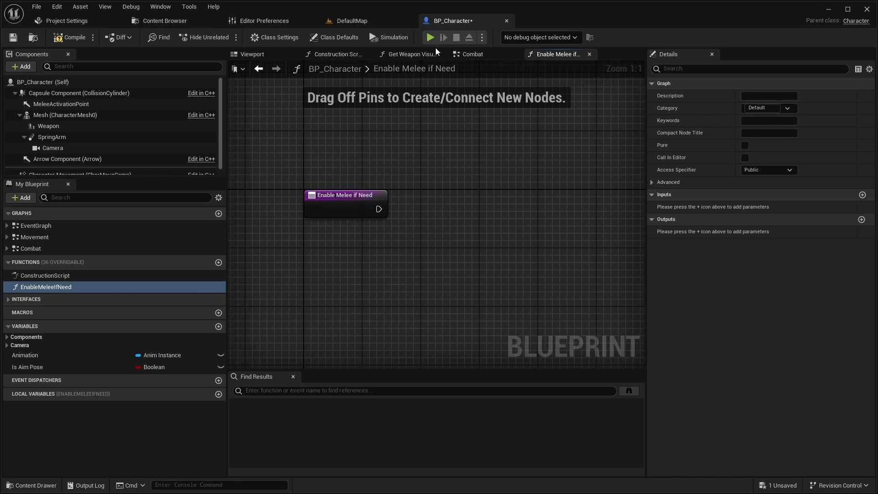
{"action": "left_click", "coordinate": [472, 54]}
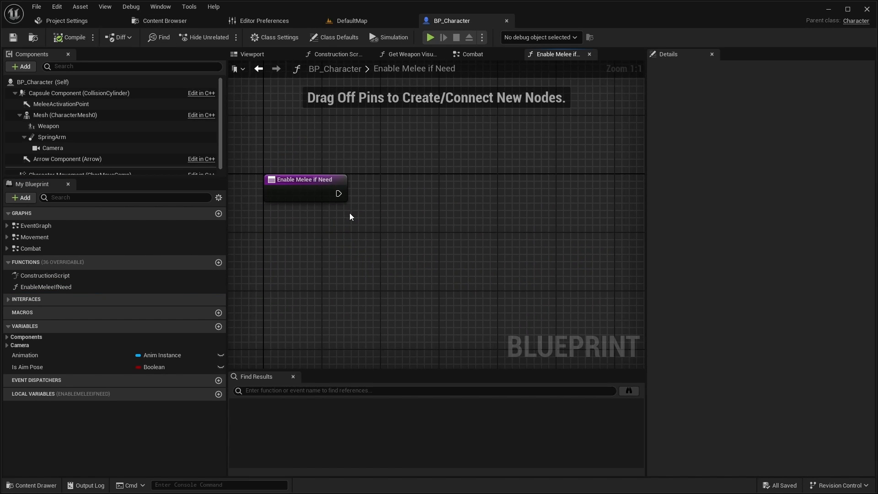
Run a Sphere Trace For Objects from MeleeActivationPoint's world location as Start and End.
{"action": "left_click_drag", "start_coordinate": [338, 193], "coordinate": [464, 198]}
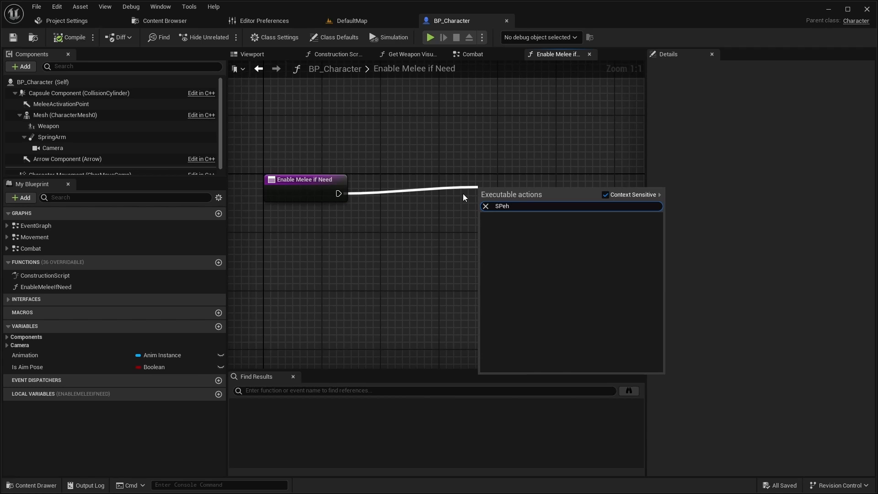
{"action": "type", "text": "Sphere Tra"}
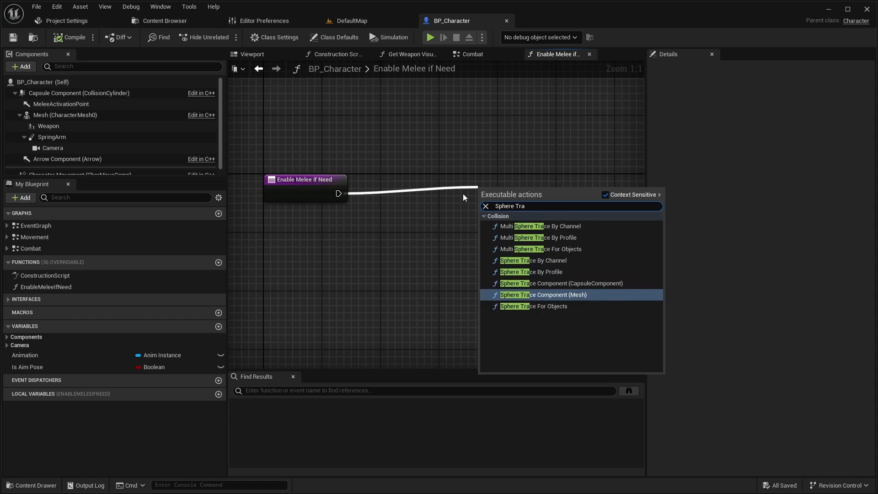
{"action": "left_click", "coordinate": [535, 306]}
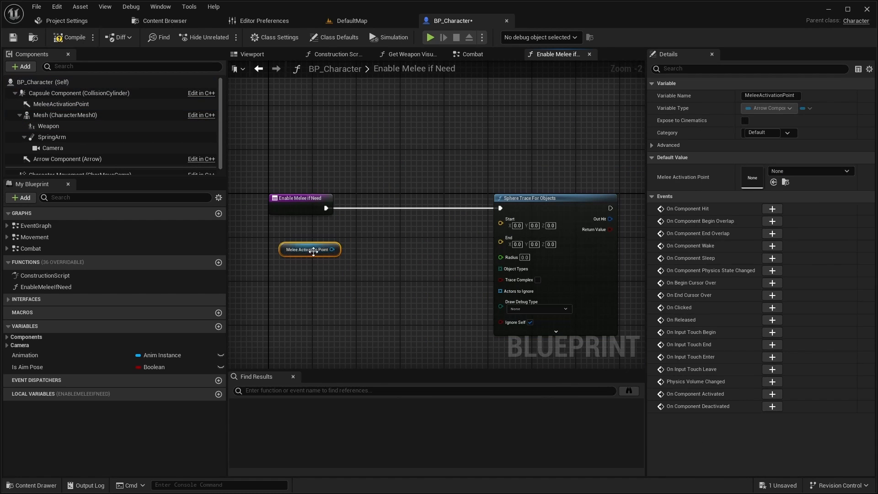
{"action": "left_click_drag", "start_coordinate": [335, 249], "coordinate": [364, 260]}
{"action": "type", "text": "Get Loca"}
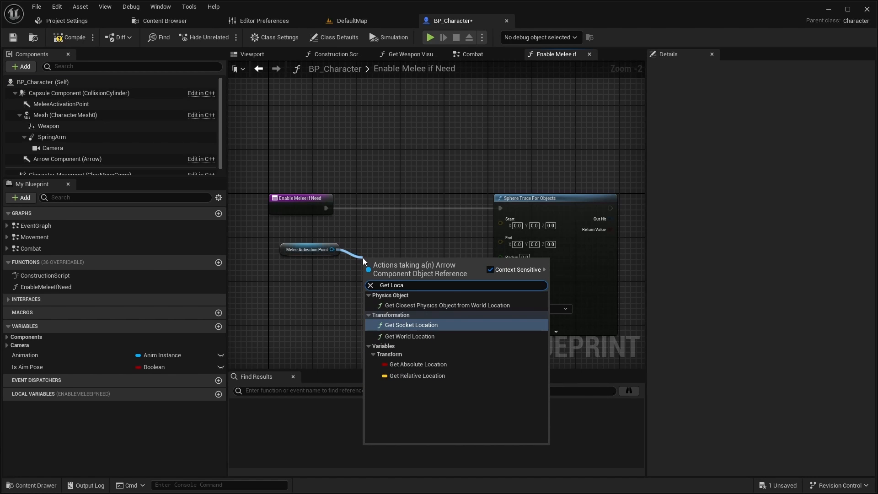
{"action": "left_click", "coordinate": [411, 336]}
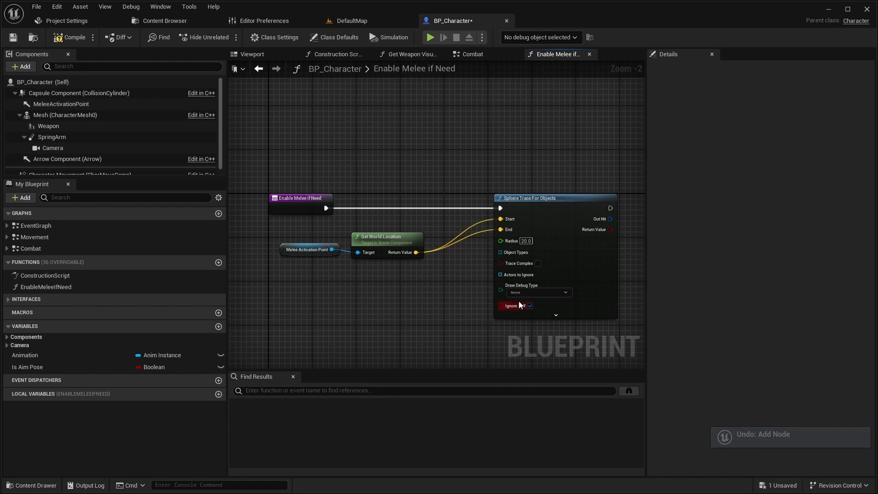
Supply a Make Array of object types and set Draw Debug Type to For Duration.
{"action": "left_click_drag", "start_coordinate": [498, 252], "coordinate": [442, 271]}
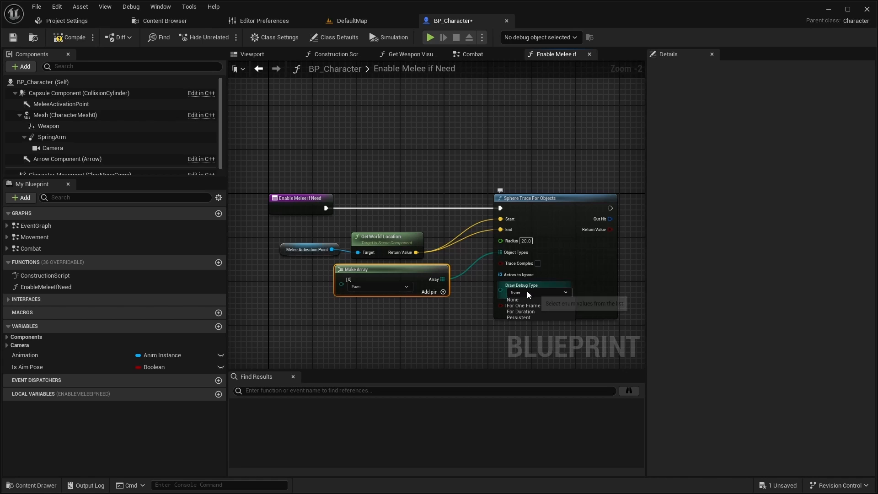
{"action": "left_click", "coordinate": [520, 311]}
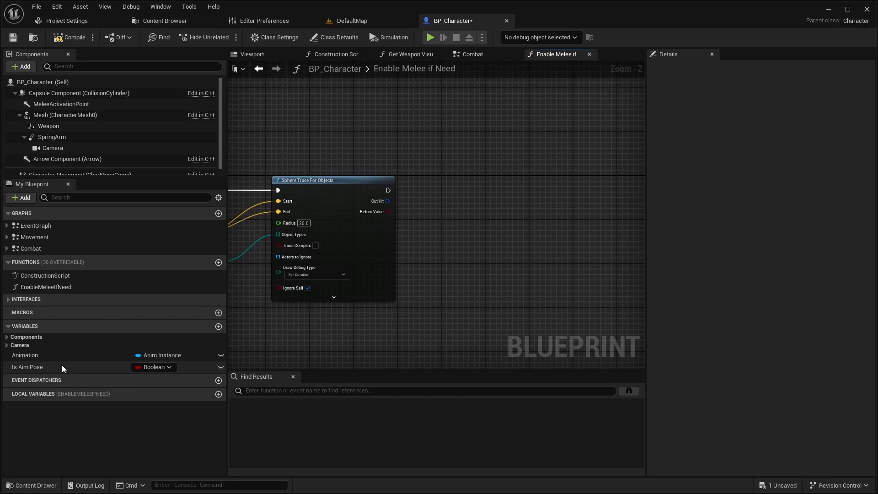
Call Toggle Melee (Message) on Animation with the trace Return Value.
{"action": "left_click", "coordinate": [25, 355]}
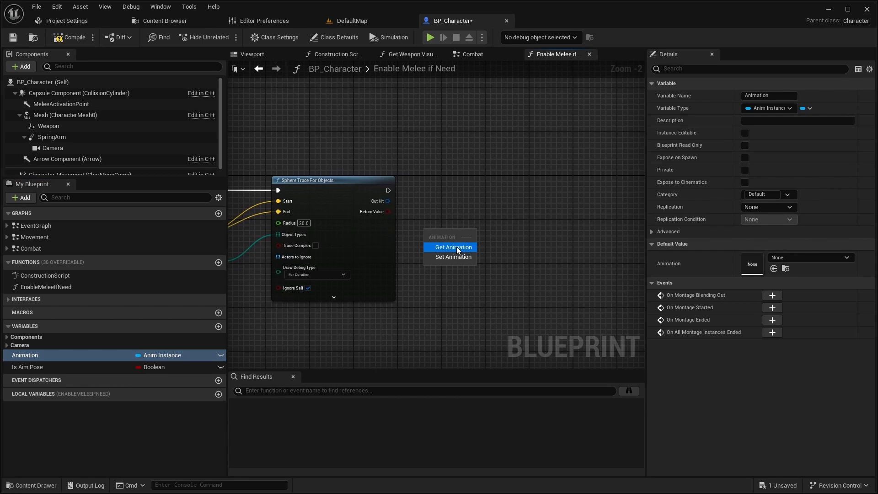
{"action": "left_click", "coordinate": [453, 247]}
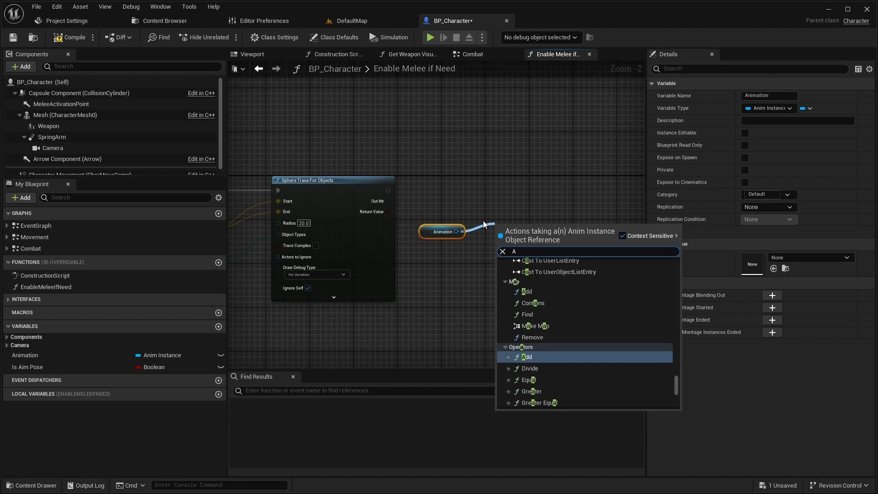
{"action": "type", "text": "d"}
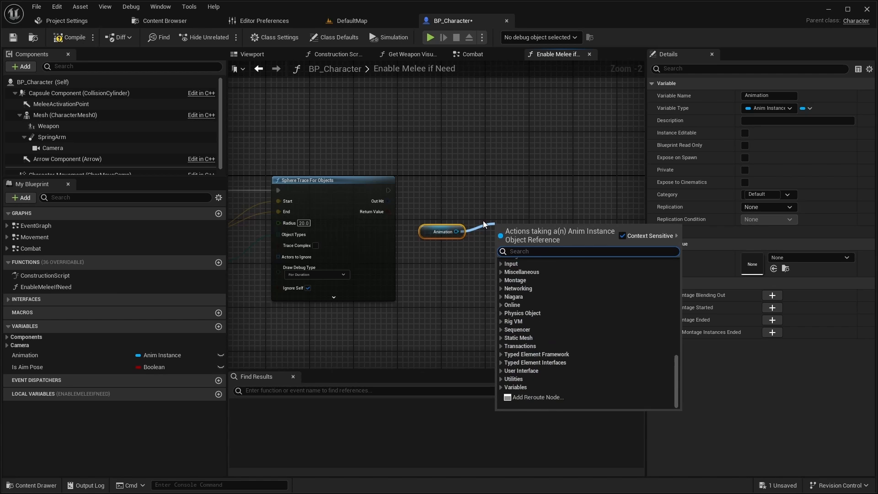
{"action": "type", "text": "Tog"}
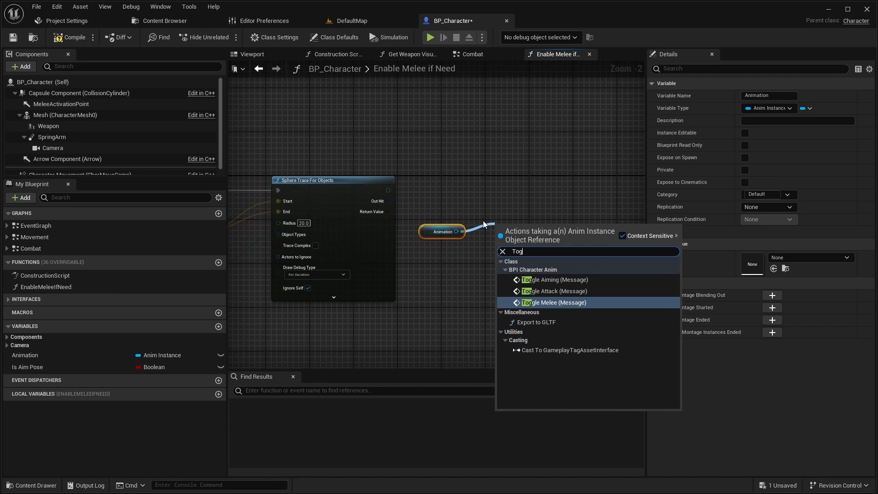
{"action": "left_click", "coordinate": [555, 302]}
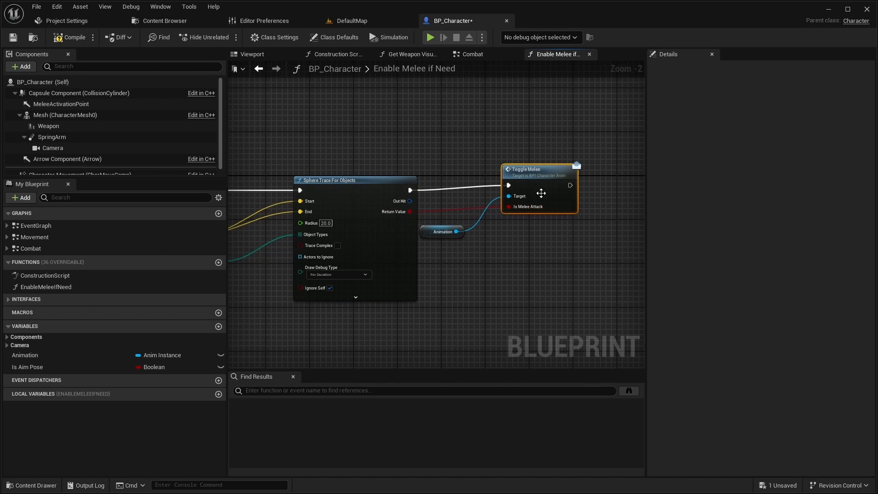
Call Process Attack on Triggered in Combat, then play DefaultMap to test melee.
{"action": "left_click", "coordinate": [472, 54]}
{"action": "type", "text": "Proc"}
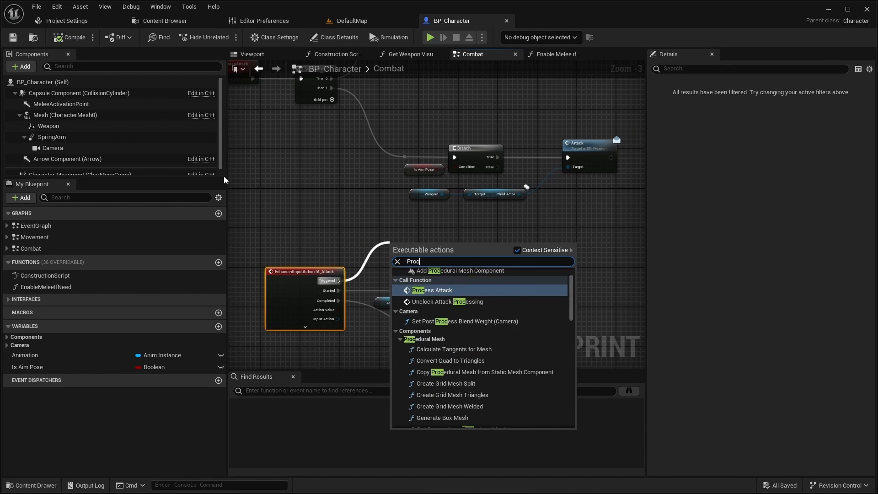
{"action": "left_click", "coordinate": [431, 290]}
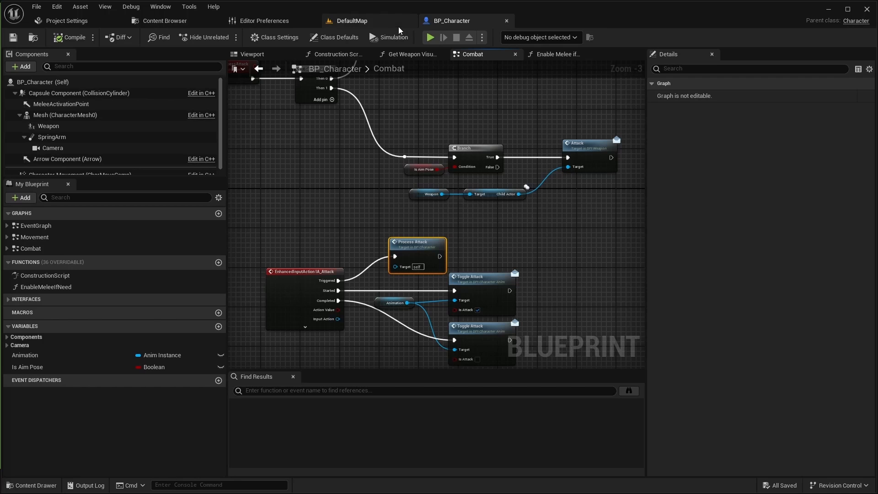
{"action": "left_click", "coordinate": [351, 21]}
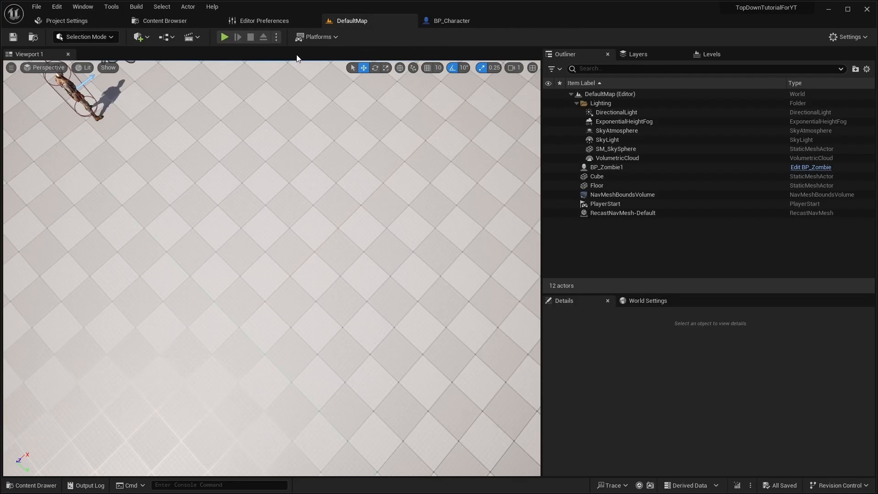
{"action": "left_click", "coordinate": [223, 37]}
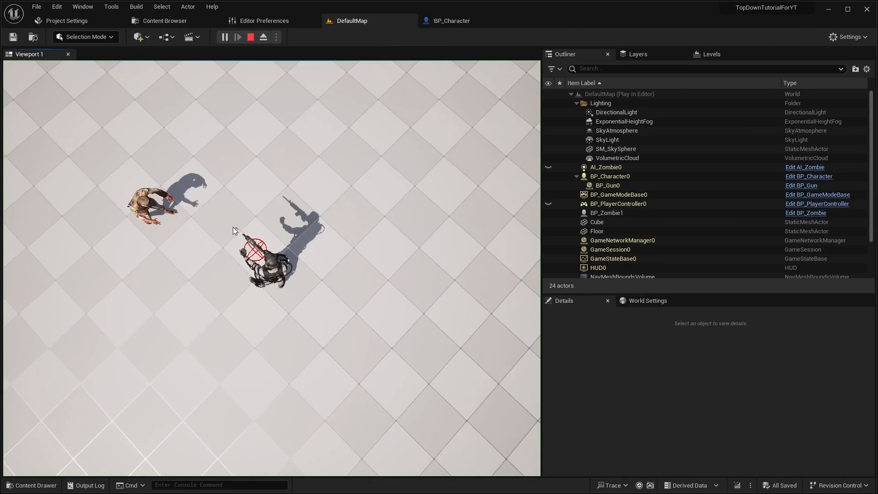